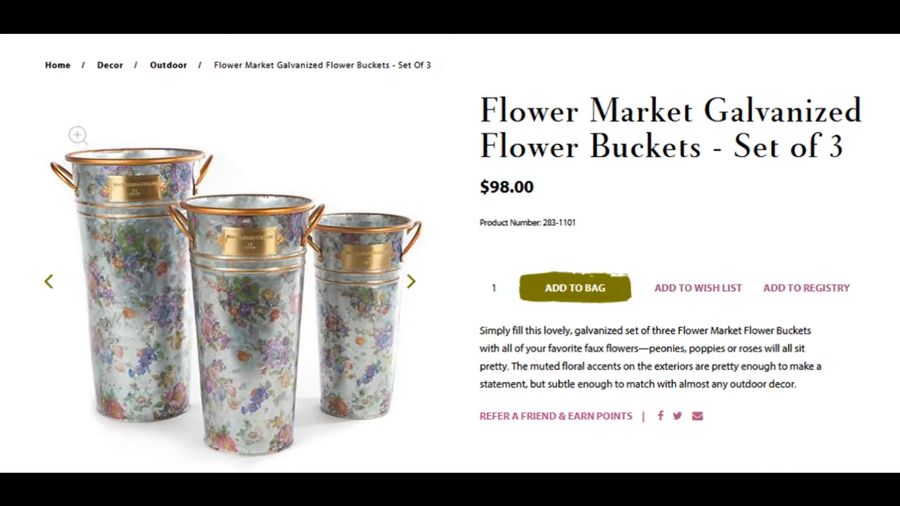
# Step: Browse the Freckled Mom DIY channel's Videos list down to older uploads like the Pottery Barn dupes
pyautogui.scroll(-3)
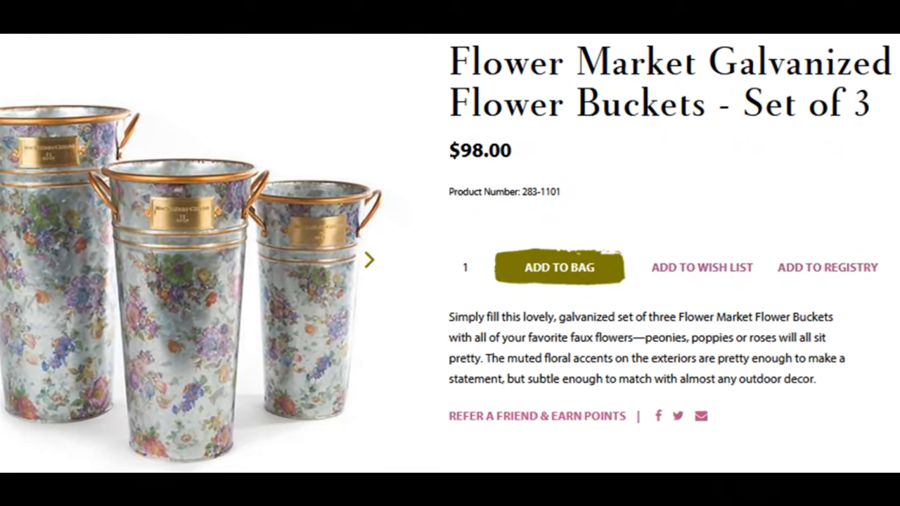
pyautogui.scroll(-3)
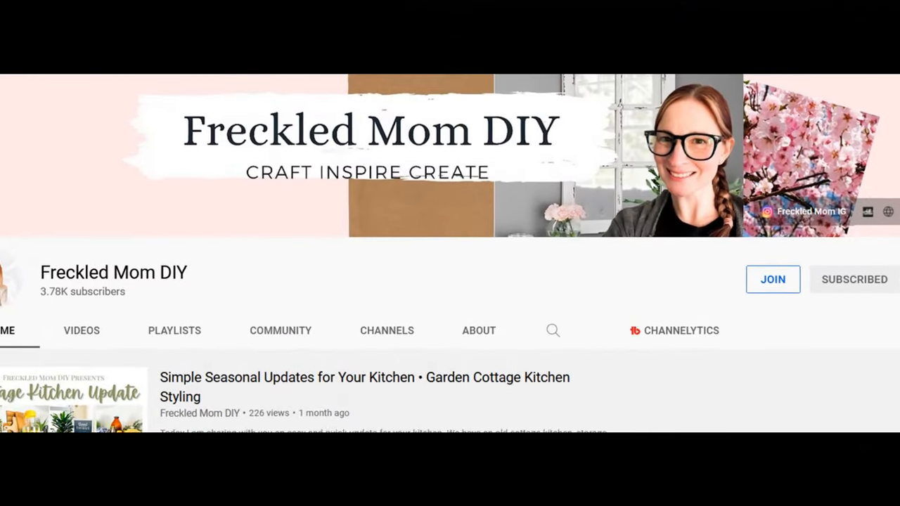
pyautogui.click(81, 331)
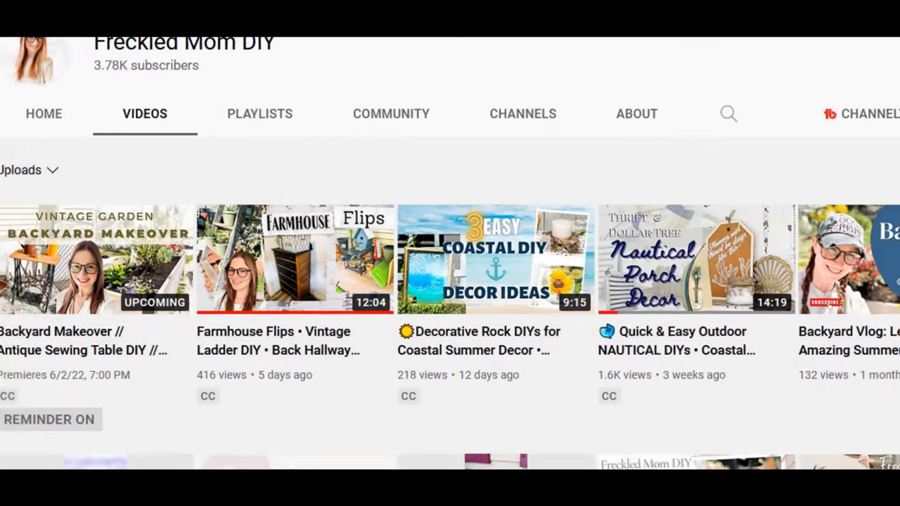
pyautogui.scroll(-3)
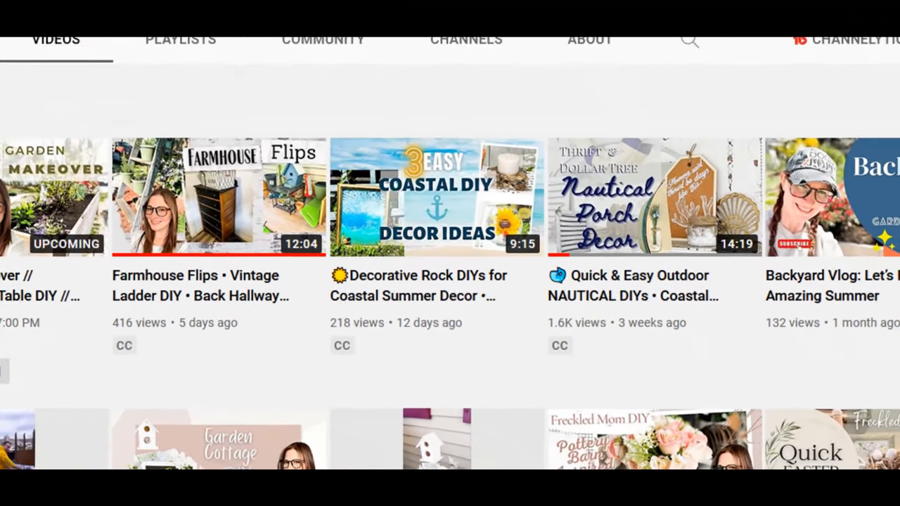
pyautogui.scroll(-3)
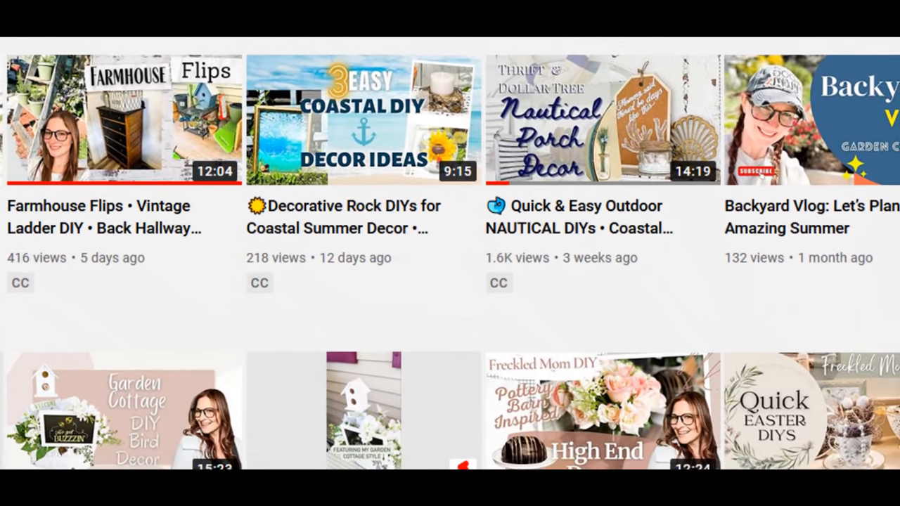
pyautogui.scroll(-3)
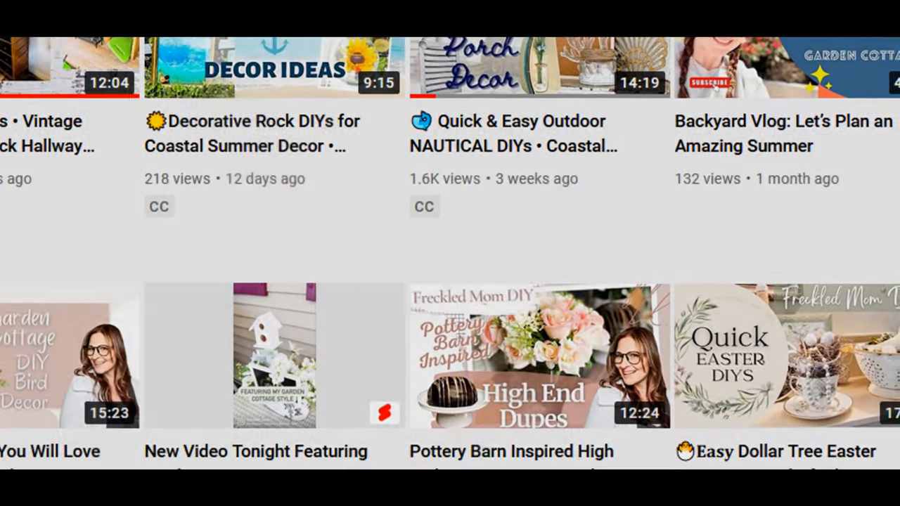